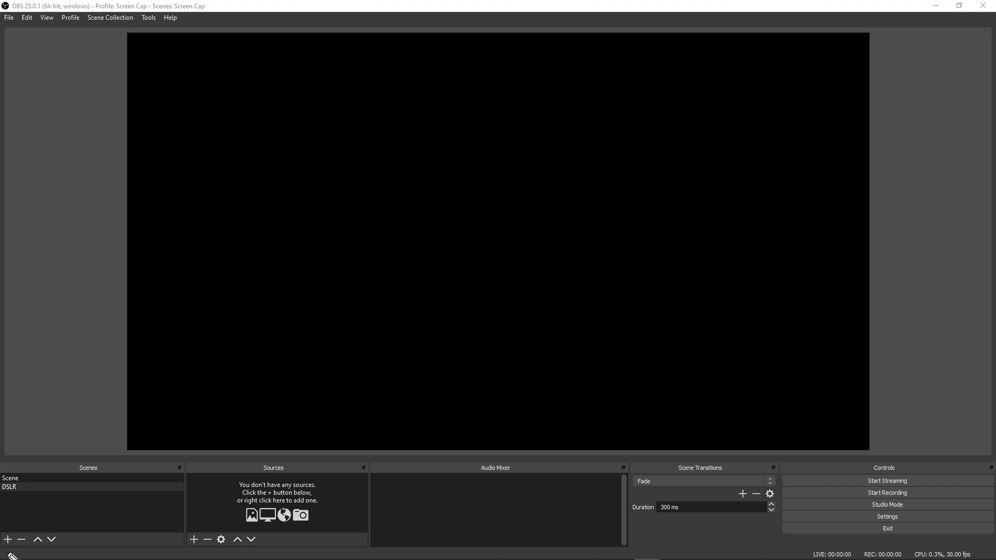
pyautogui.moveTo(112, 512)
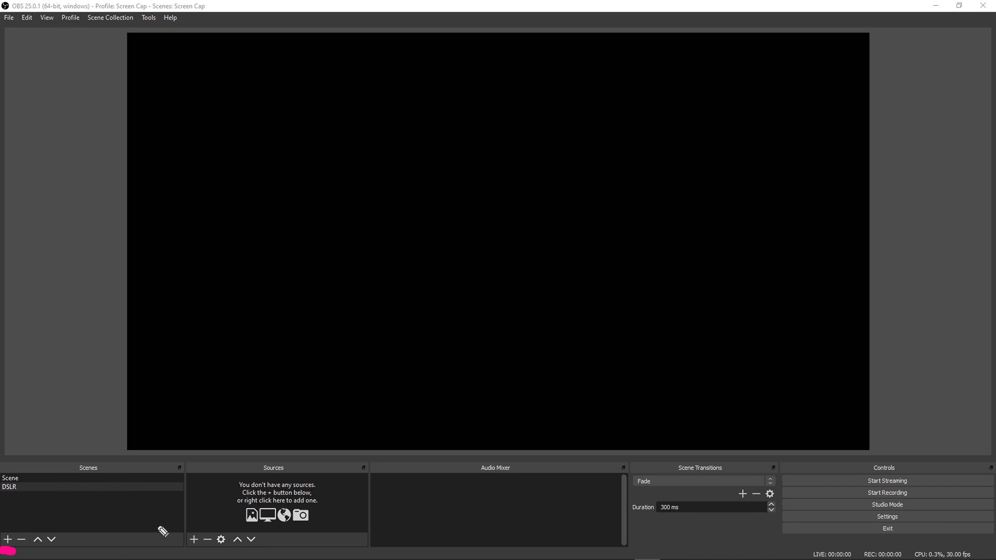
pyautogui.moveTo(188, 555)
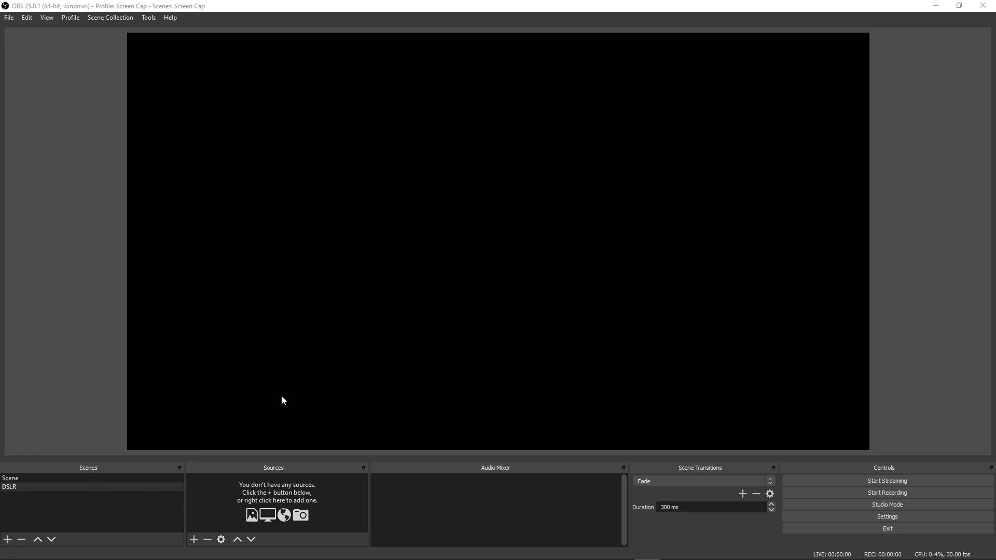
# Step: Add a Video Capture Device source to the DSLR scene with its default name
pyautogui.click(193, 540)
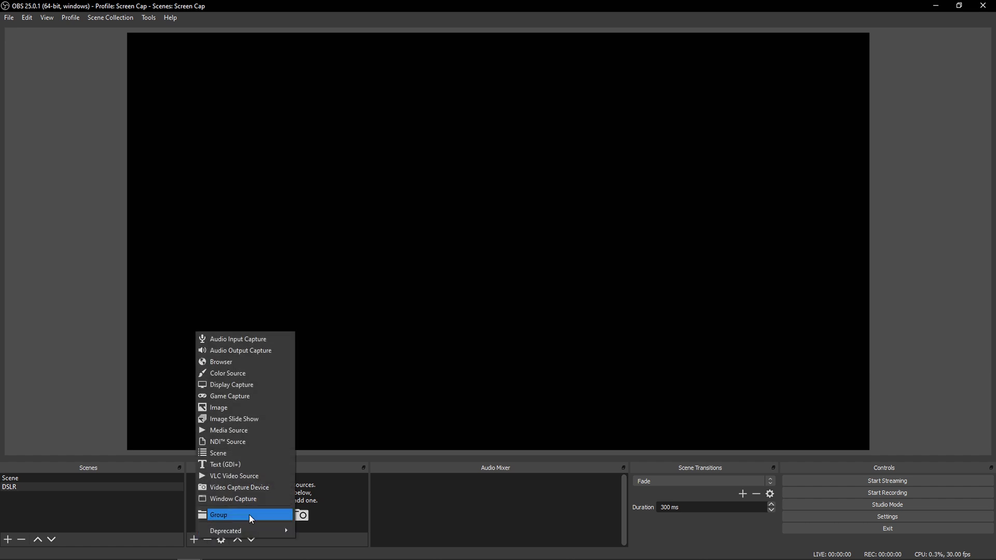
pyautogui.moveTo(278, 487)
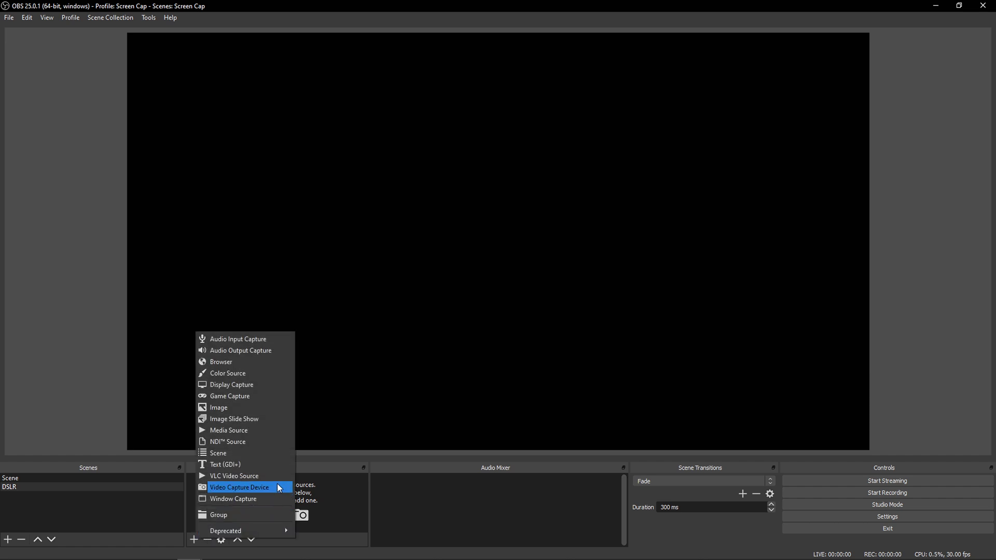
pyautogui.click(239, 487)
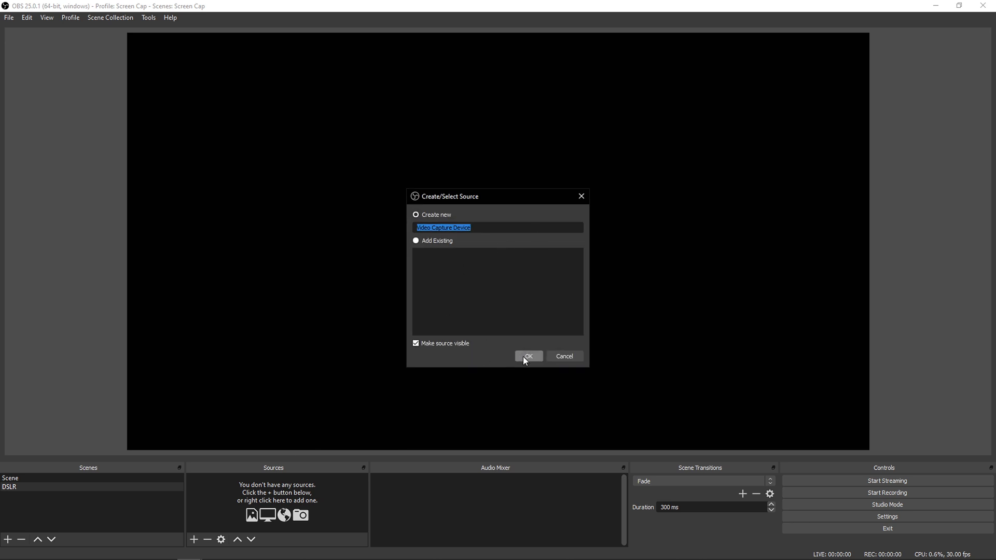
pyautogui.moveTo(524, 363)
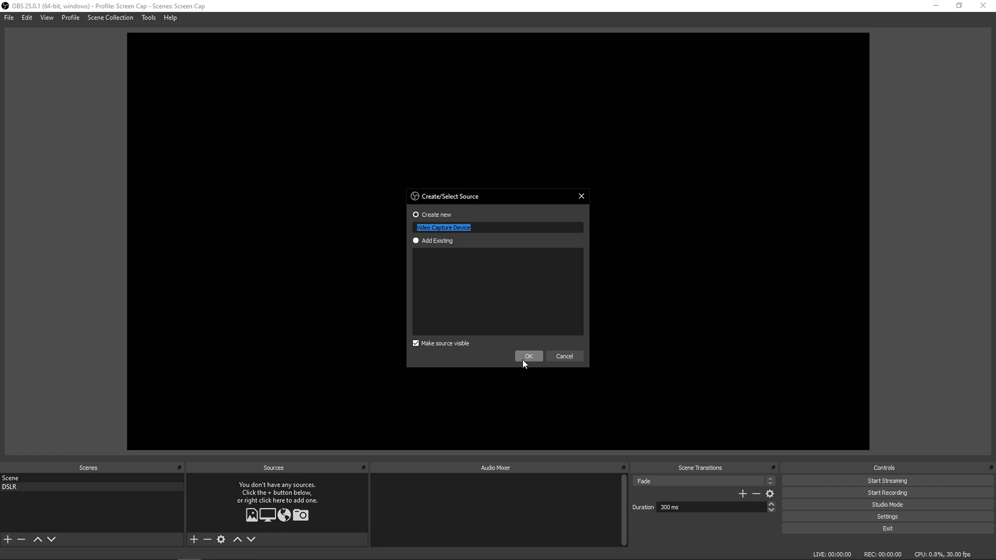
pyautogui.click(528, 356)
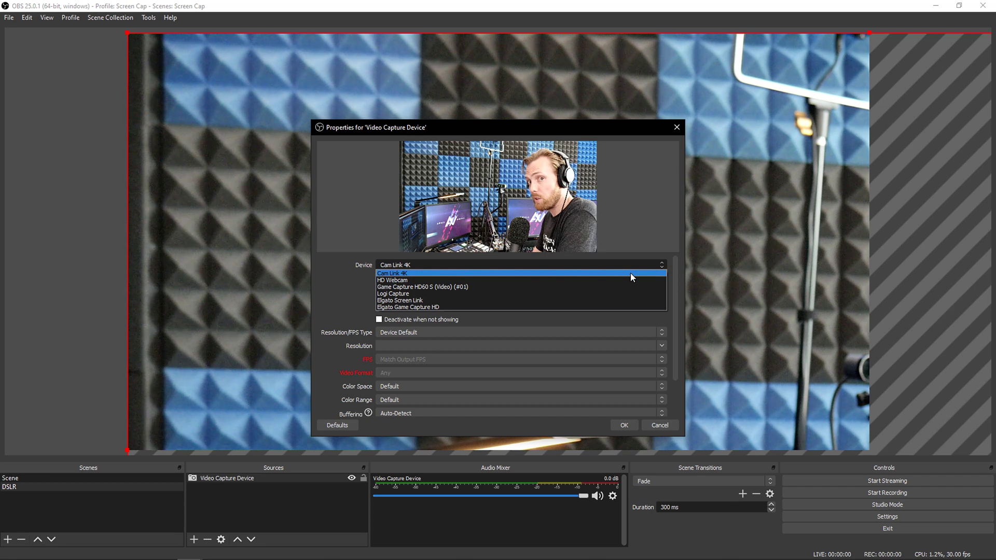
# Step: Set the capture device to Cam Link 4K at a custom 3840x2160 resolution
pyautogui.click(392, 274)
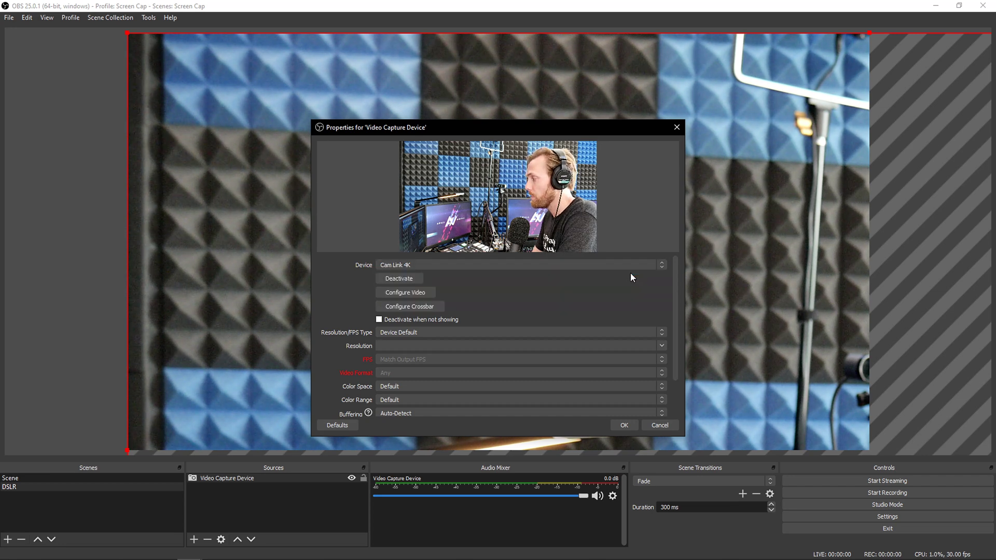
pyautogui.click(661, 332)
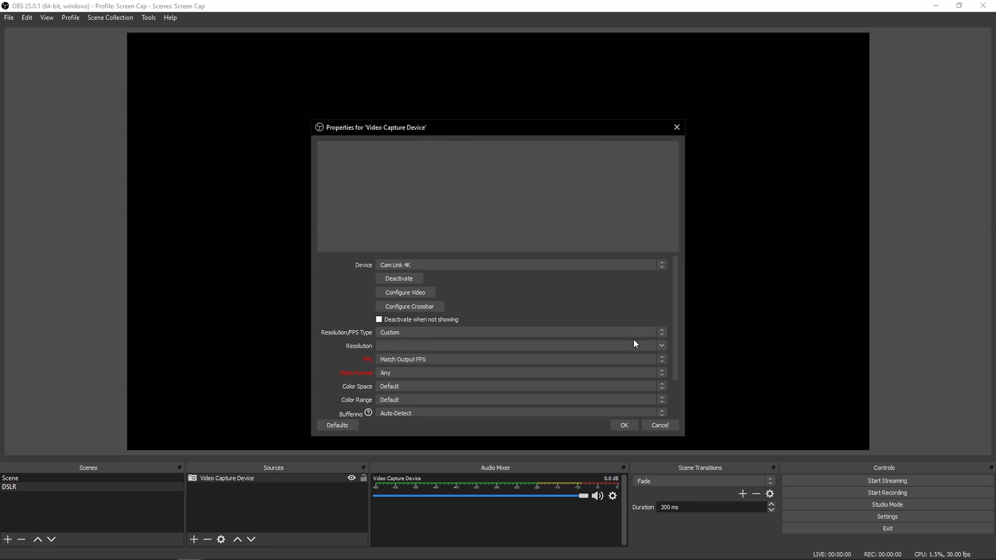
pyautogui.click(660, 346)
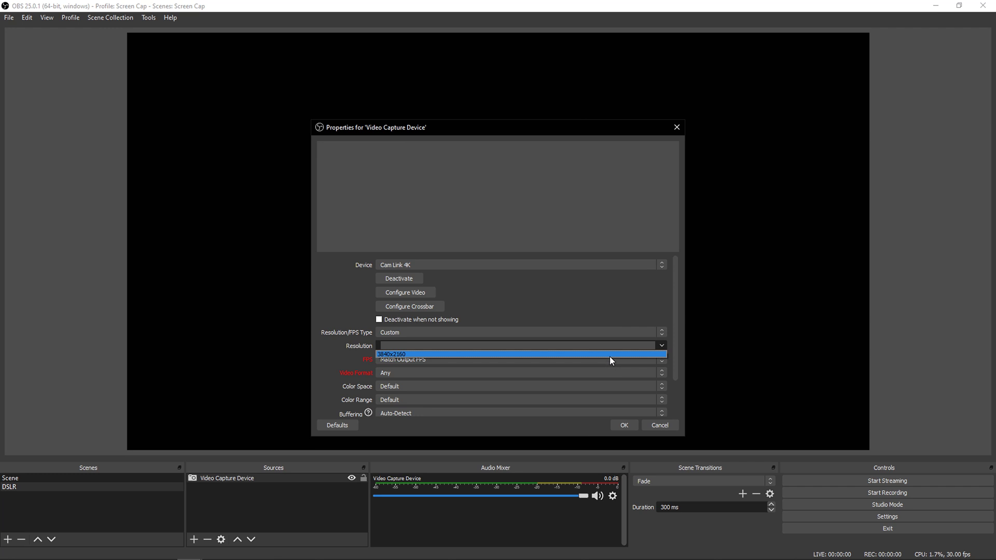
pyautogui.click(521, 354)
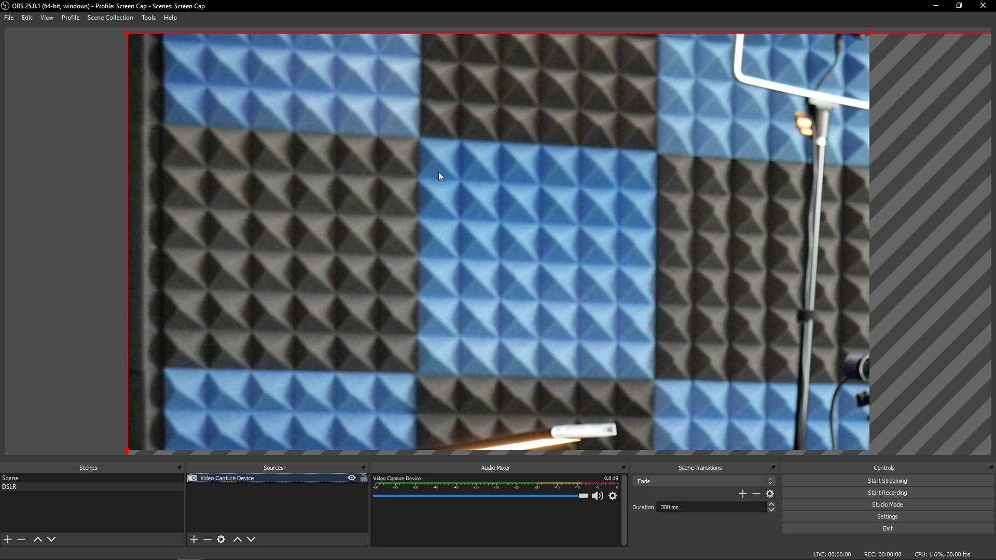
pyautogui.moveTo(440, 172)
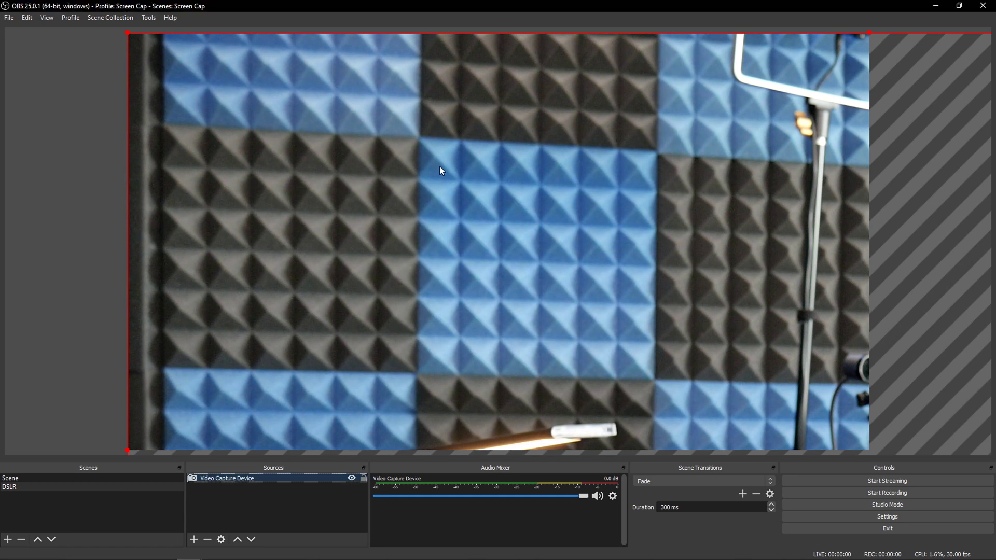
# Step: Apply a transform to the camera source, leaving it a small inset near the lower right
pyautogui.rightClick(442, 170)
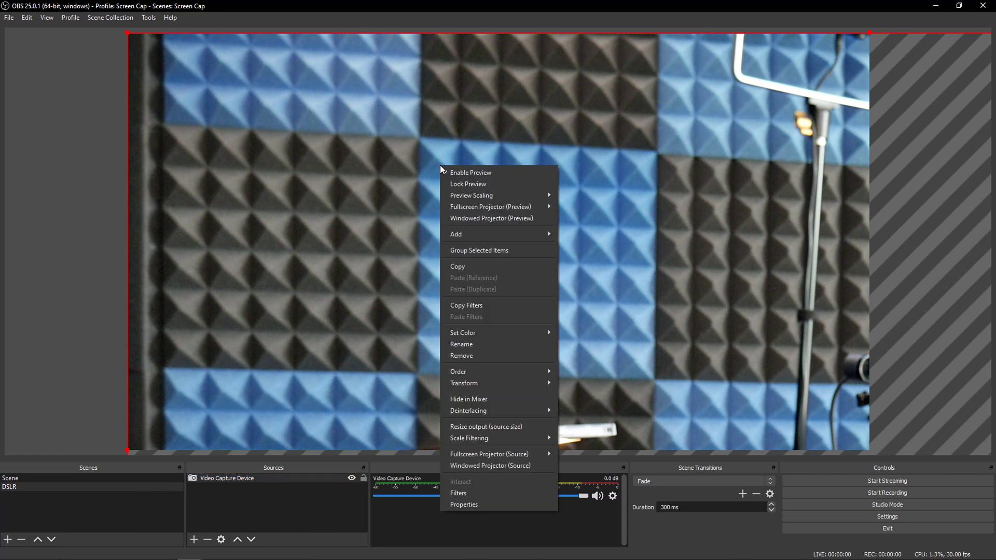
pyautogui.moveTo(498, 383)
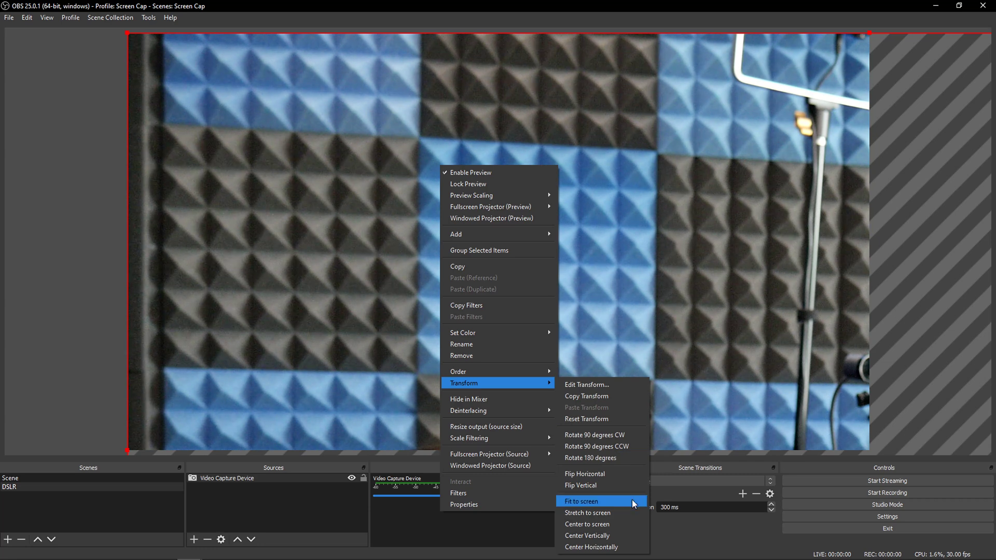
pyautogui.click(580, 501)
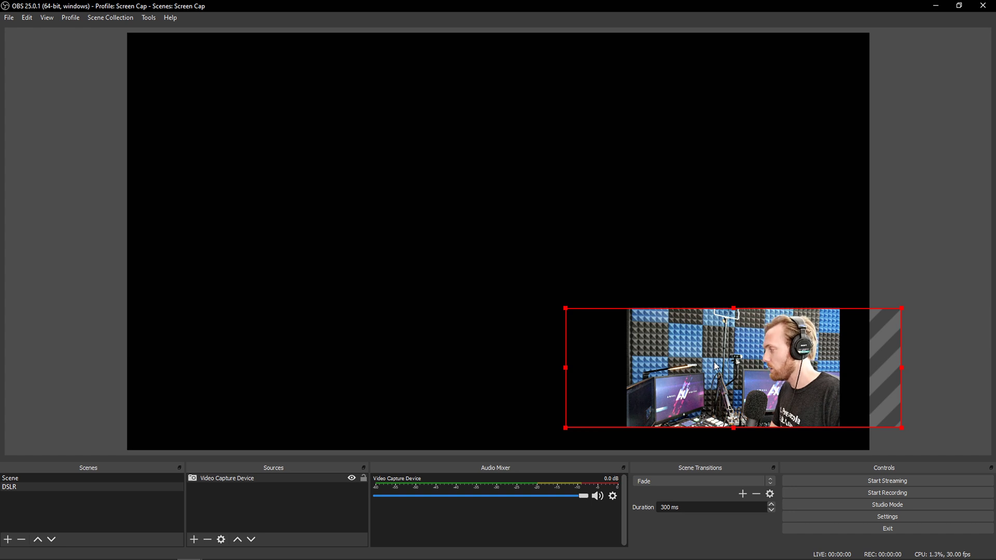
# Step: Fit the shrunken Cam Link camera source to screen so it fills the canvas
pyautogui.rightClick(716, 365)
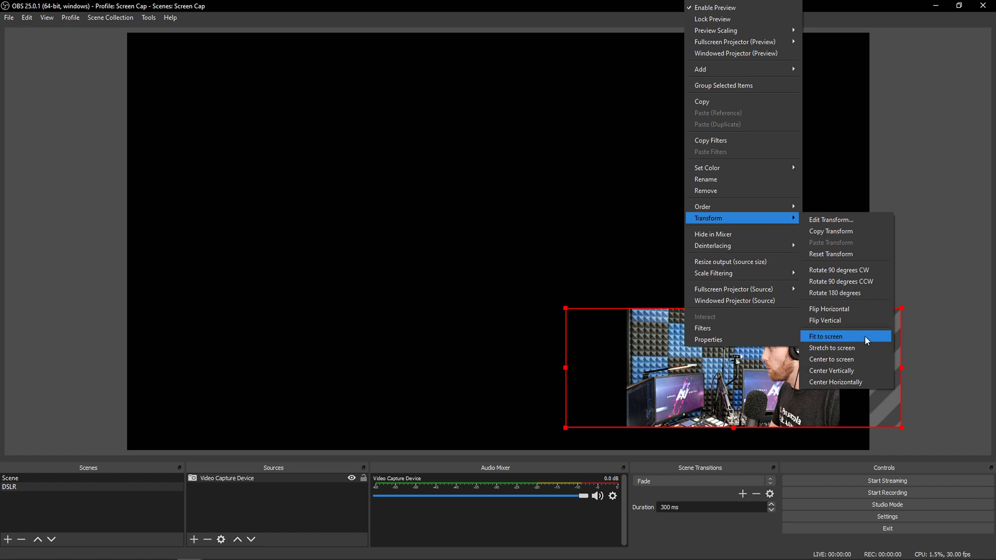
pyautogui.click(824, 336)
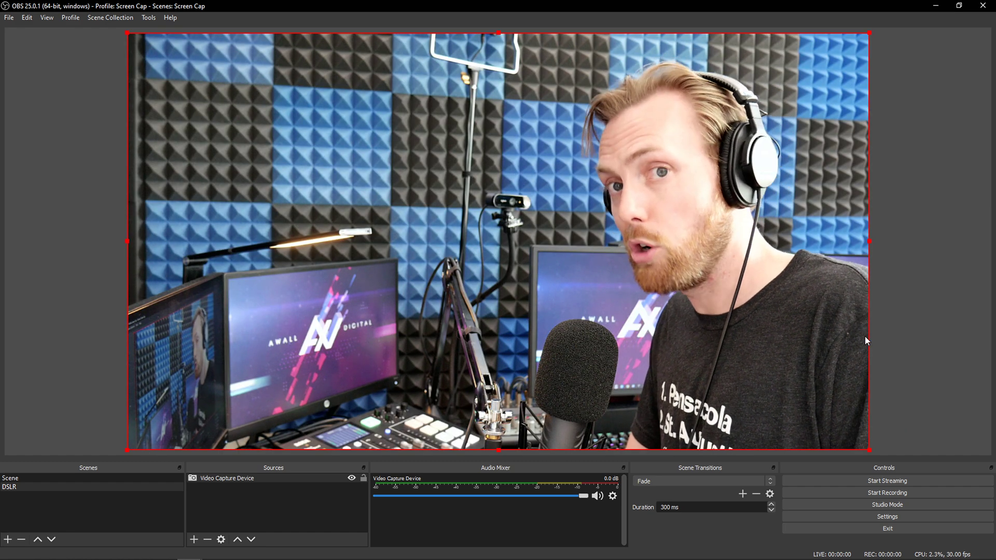